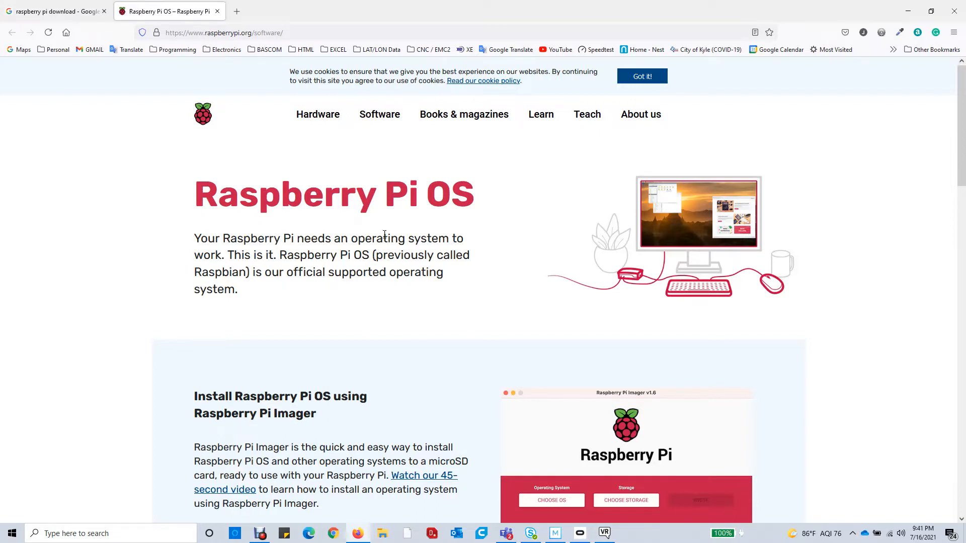
Choose the 15.6 GB Generic USB device as the target storage
scroll(down, 3)
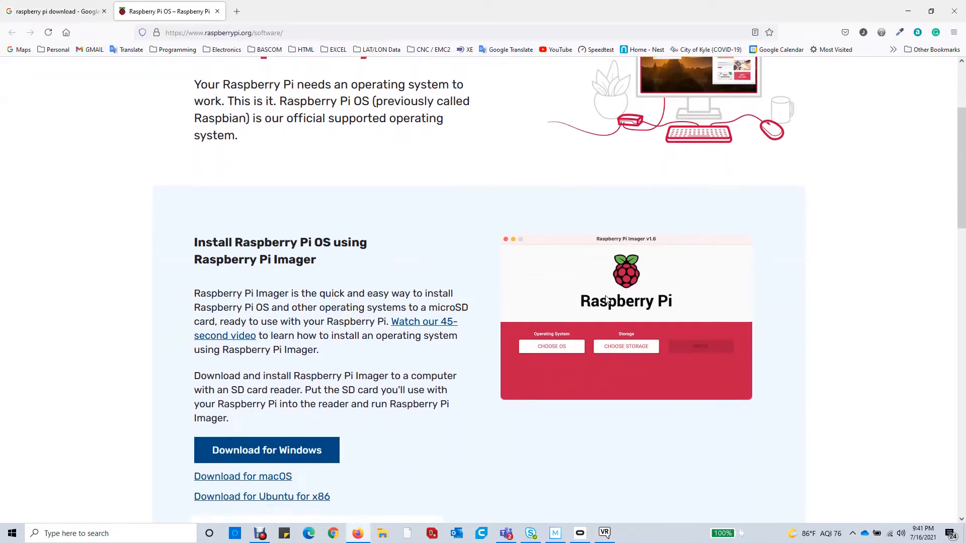
mouse_move(596, 303)
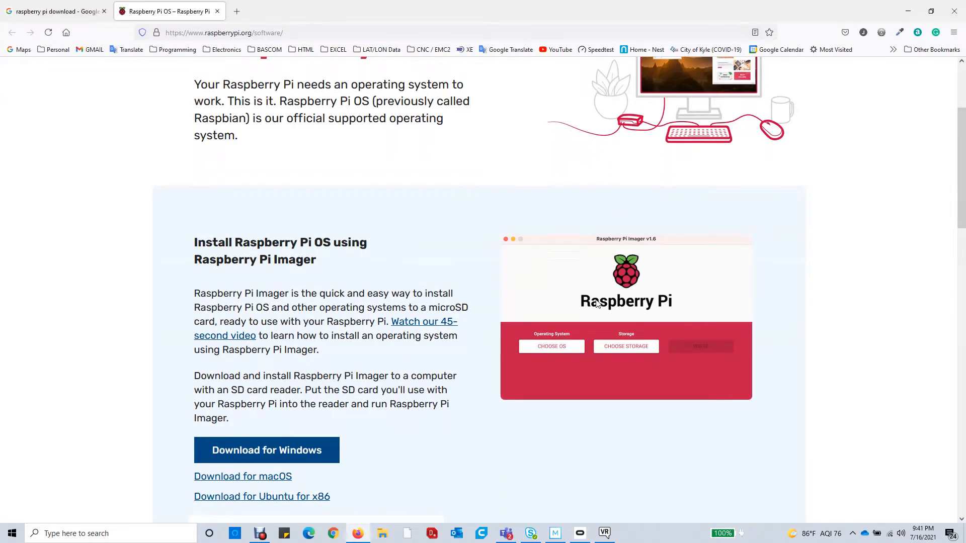
mouse_move(594, 288)
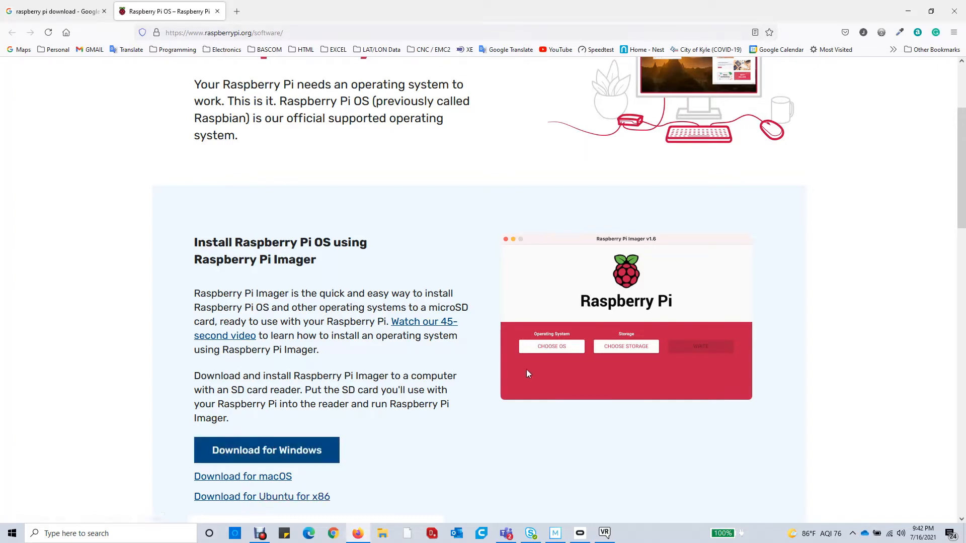
mouse_move(528, 373)
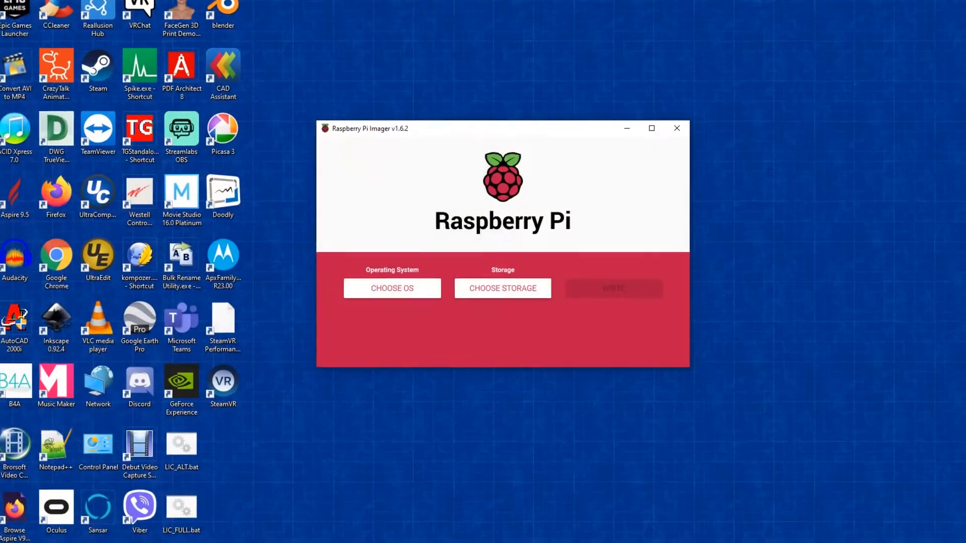
drag(369, 127, 342, 116)
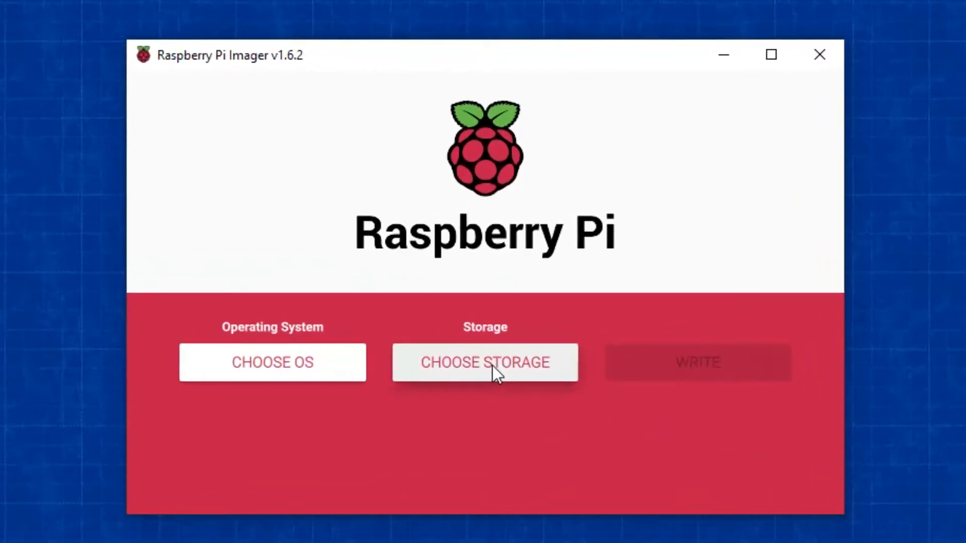
click(485, 362)
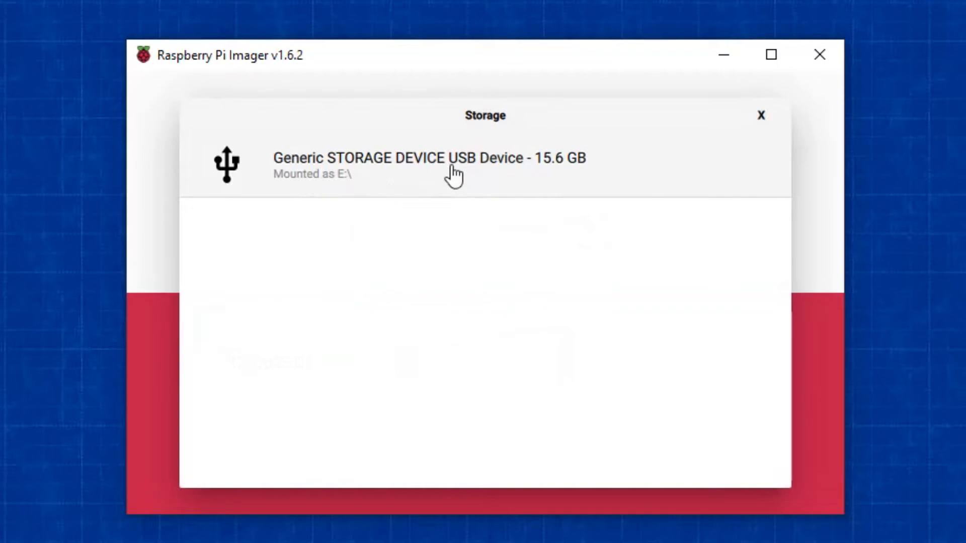
click(429, 158)
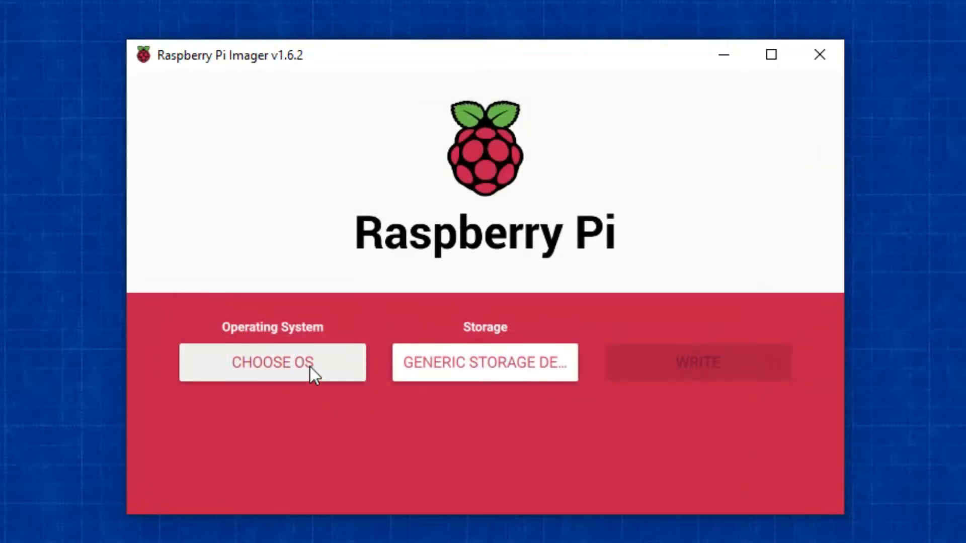
Choose Raspberry Pi OS (32-bit) and start the write, raising the erase-confirmation warning
click(272, 363)
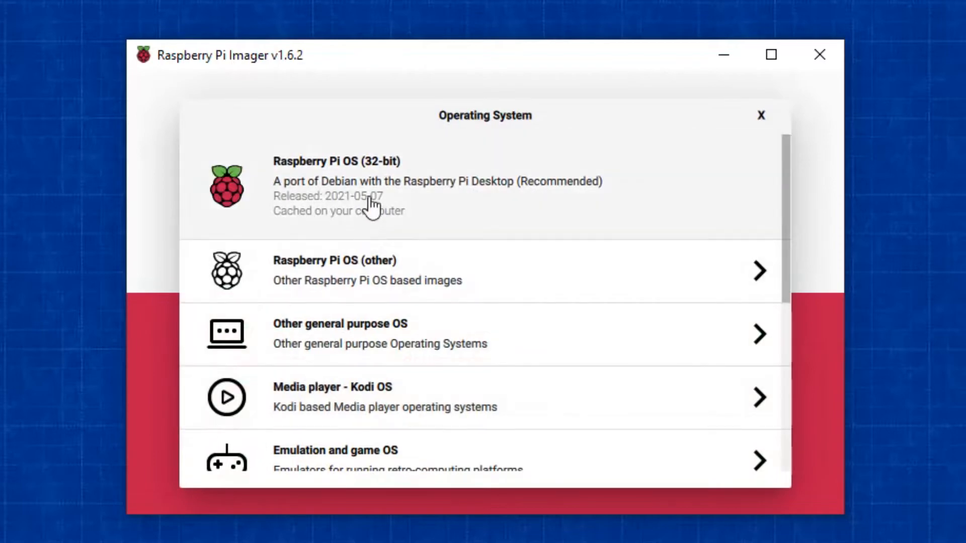
mouse_move(377, 188)
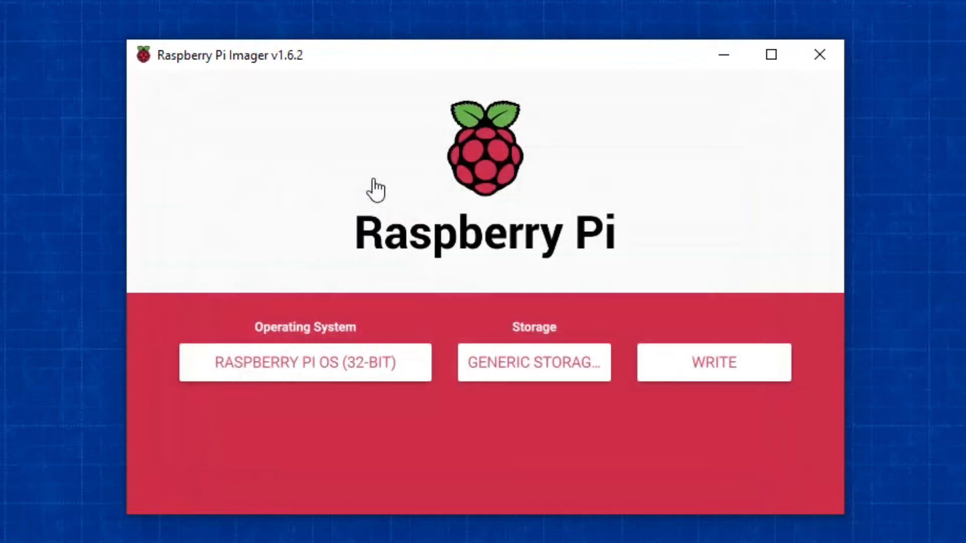
mouse_move(712, 369)
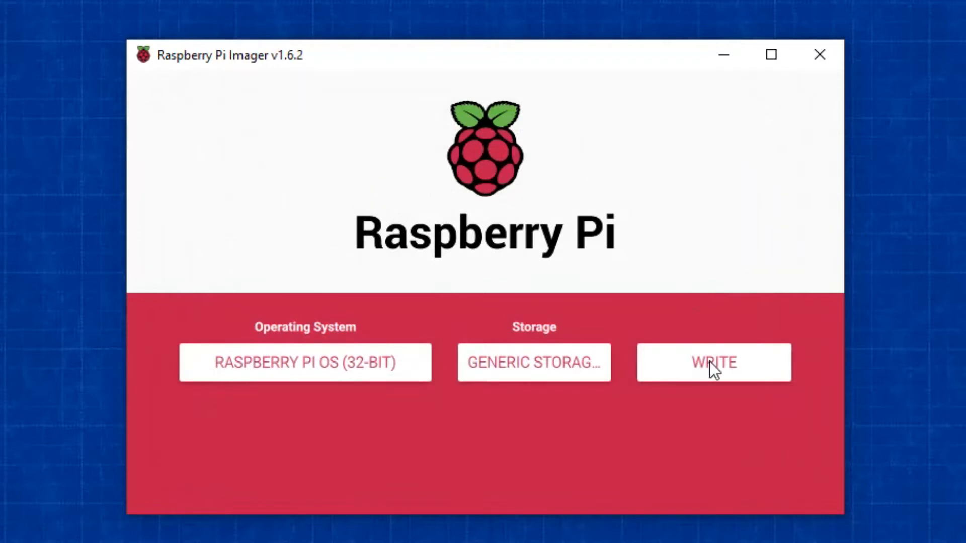
click(712, 362)
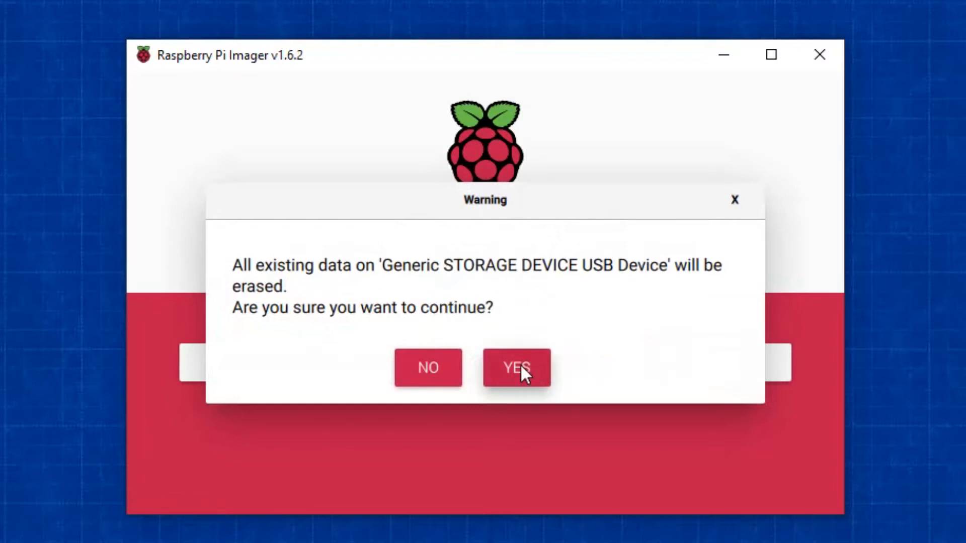
Confirm erasing the card, let the write run, then dismiss the 'Verifying write failed' error
click(515, 367)
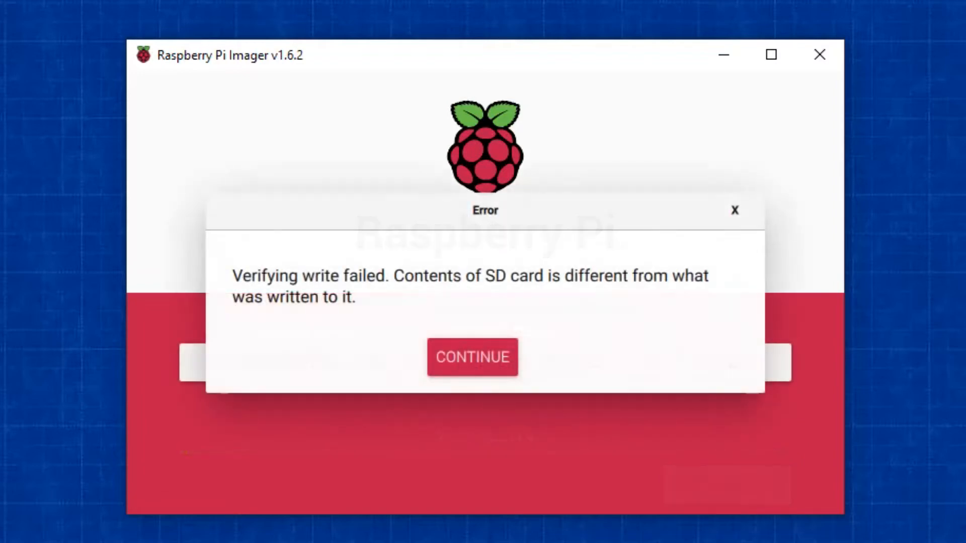
mouse_move(638, 508)
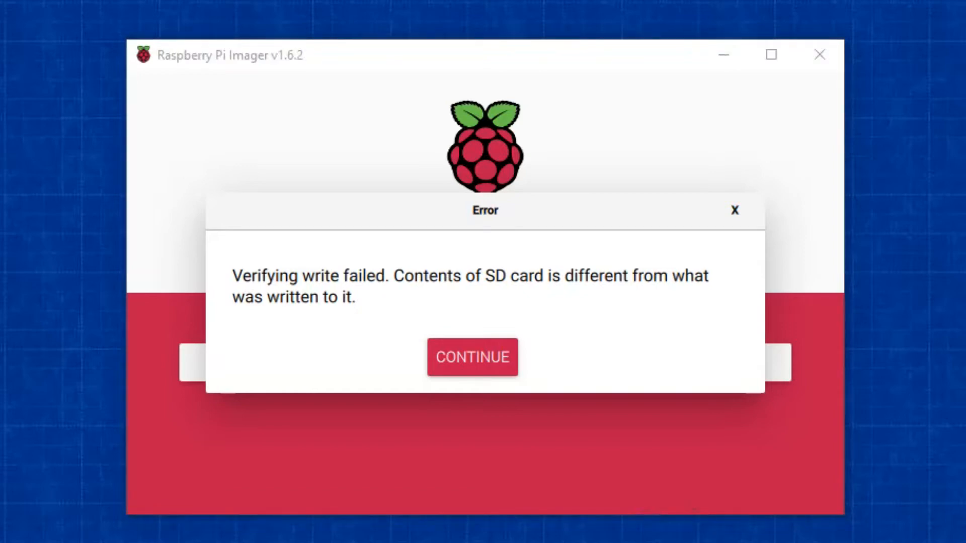
click(472, 357)
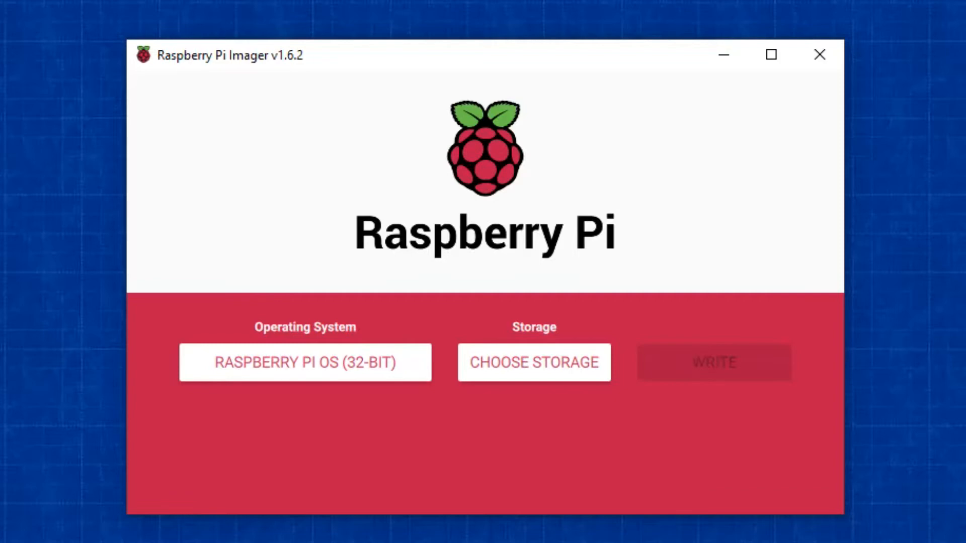
mouse_move(360, 380)
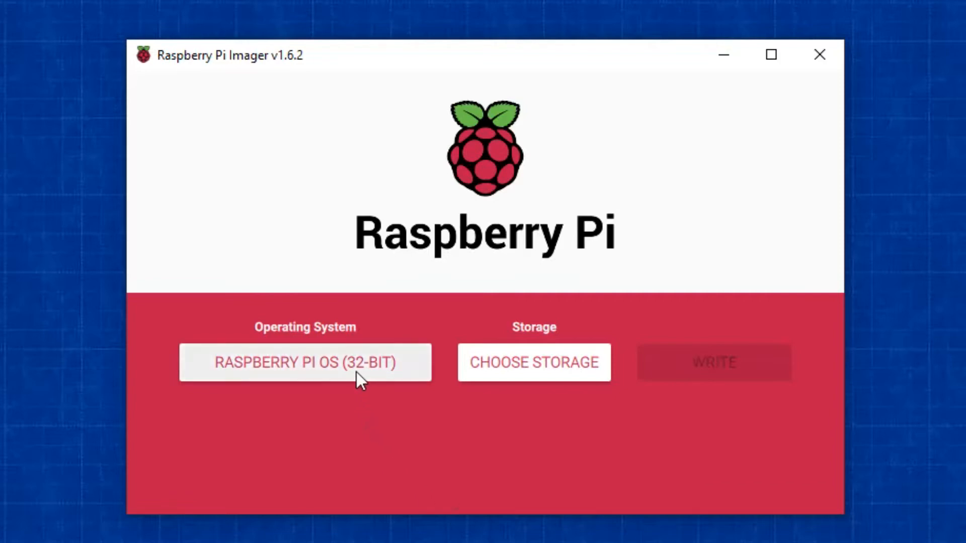
Pick the Erase (format as FAT32) option and the USB card as the storage to erase
click(303, 363)
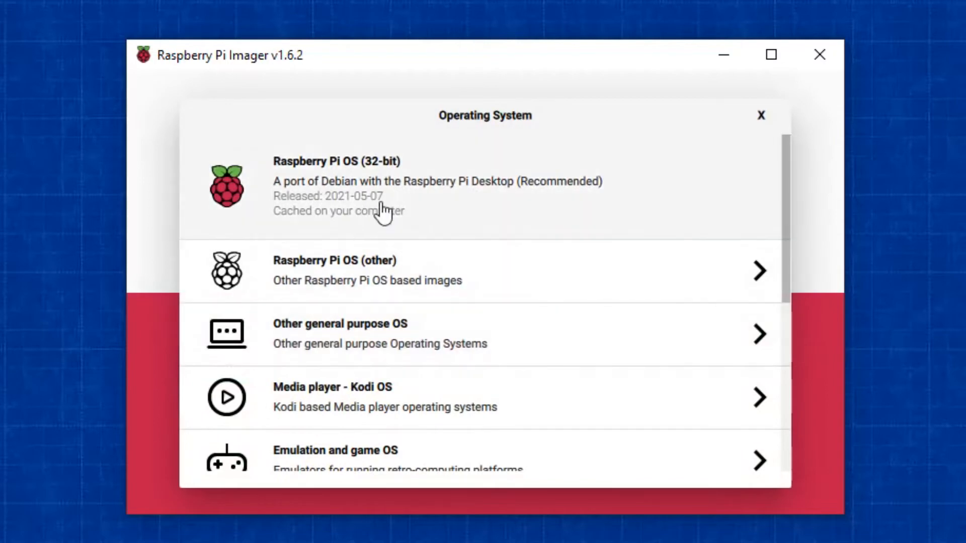
scroll(down, 3)
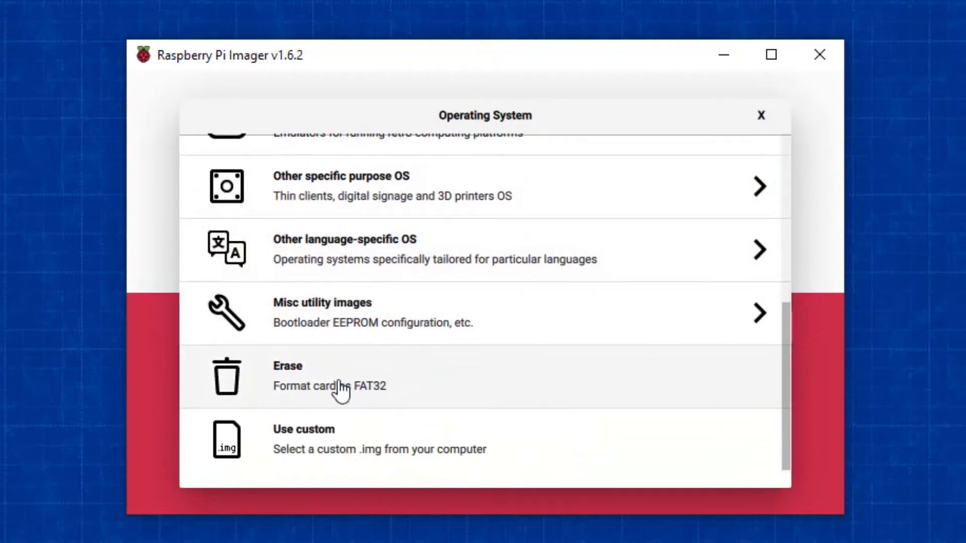
click(286, 375)
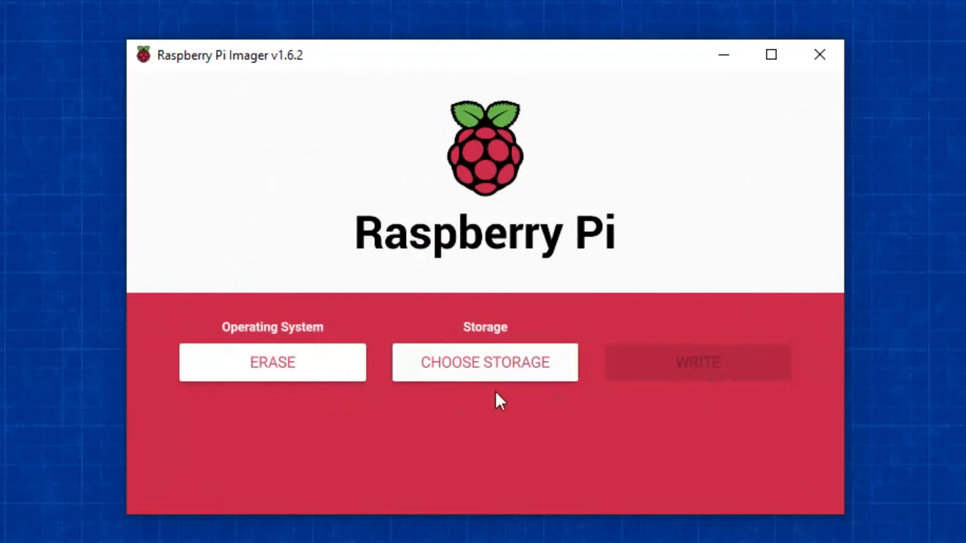
click(484, 363)
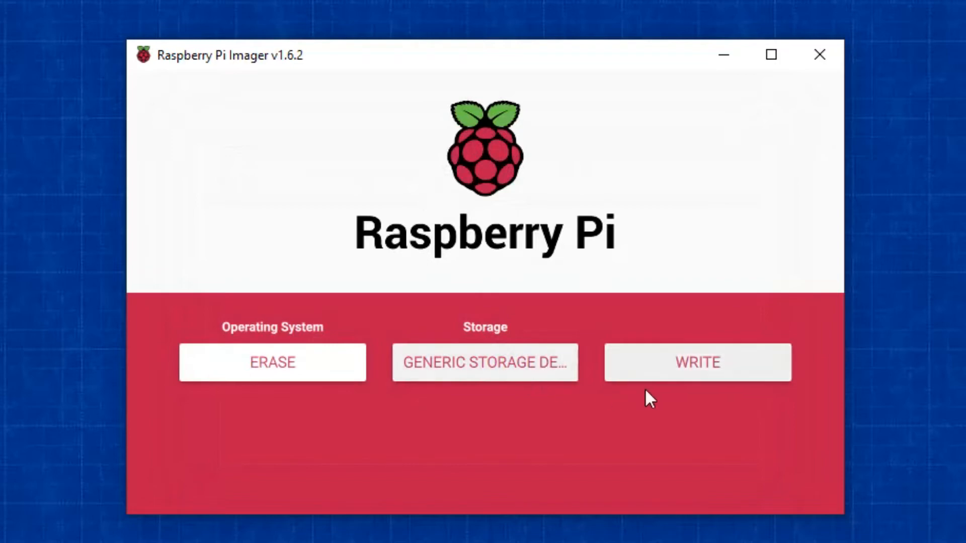
Erase the card, confirming the data loss and dismissing the completion message
click(696, 362)
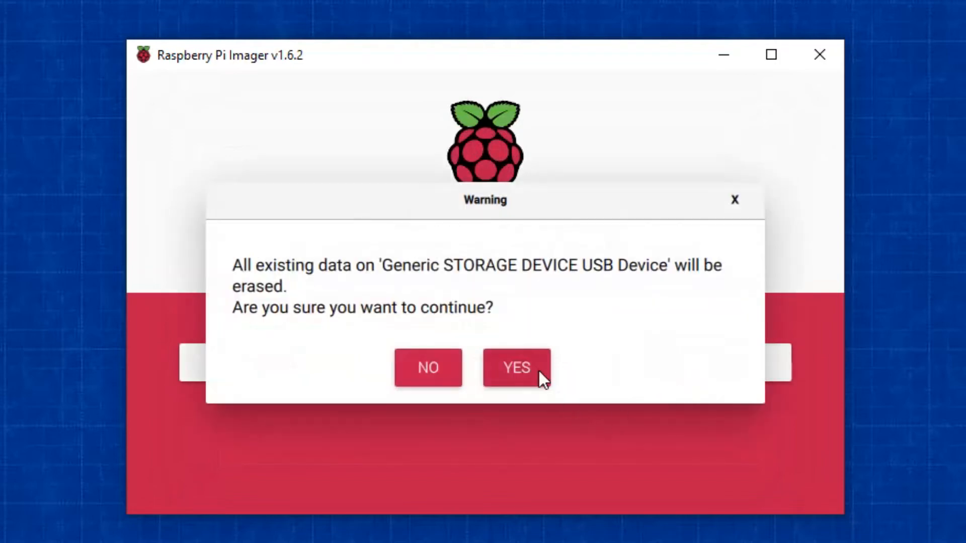
click(515, 367)
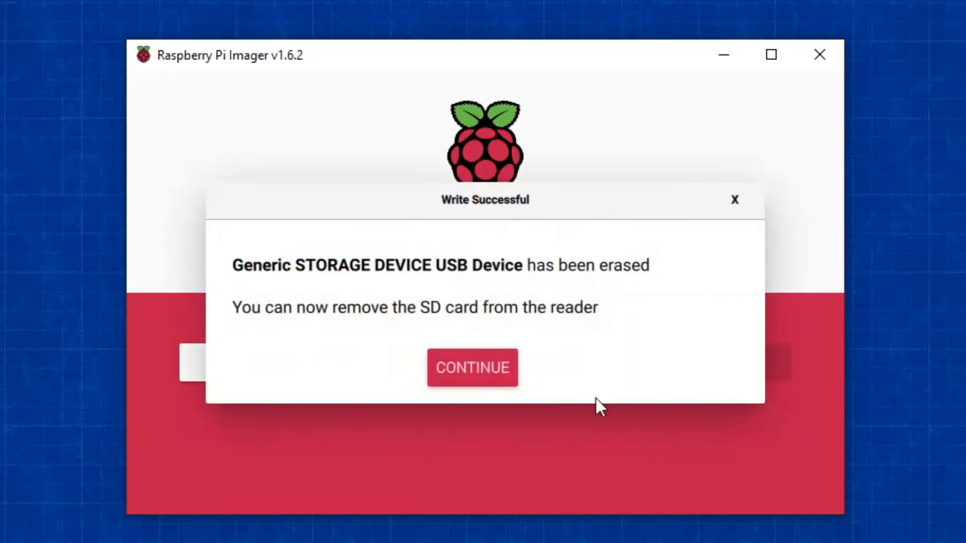
click(472, 369)
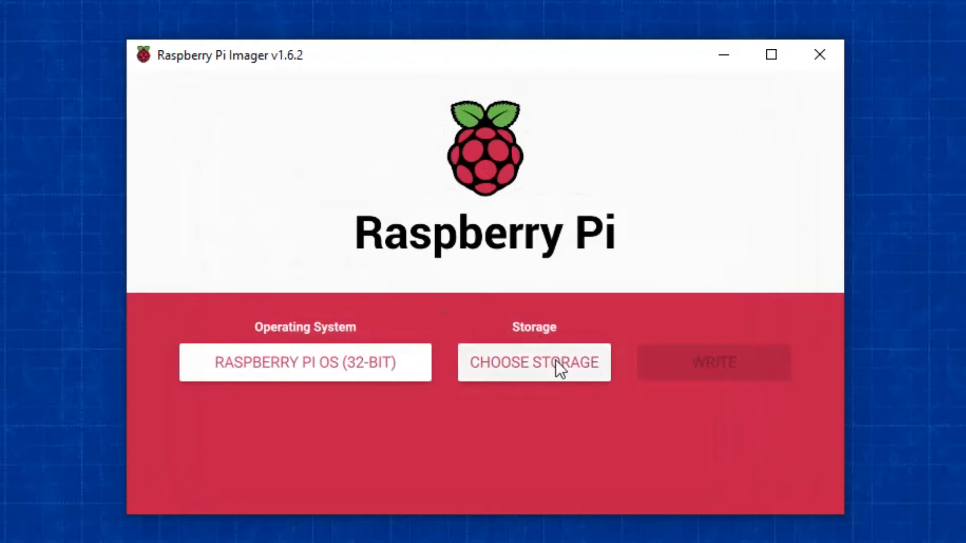
Write Raspberry Pi OS (32-bit) to the Generic USB card and dismiss the Write Successful message
click(533, 362)
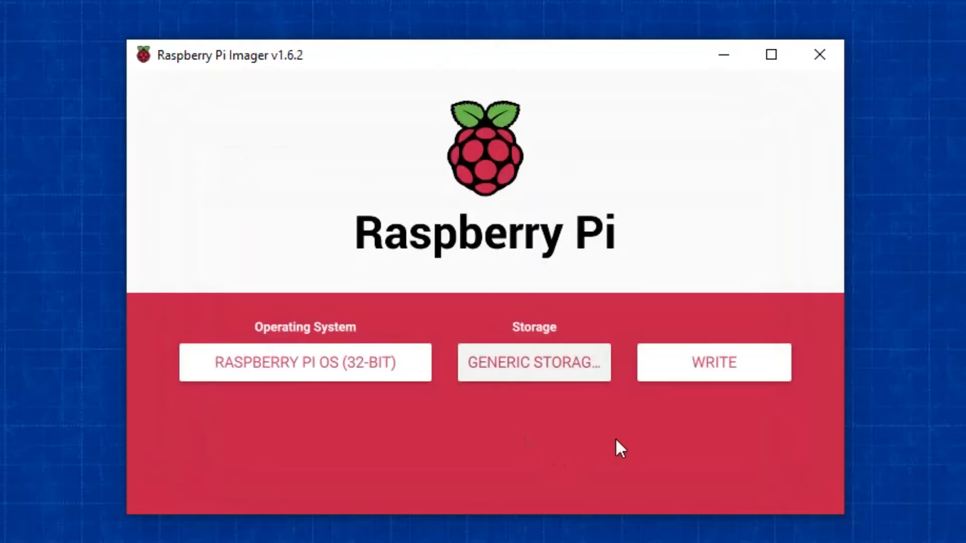
mouse_move(722, 366)
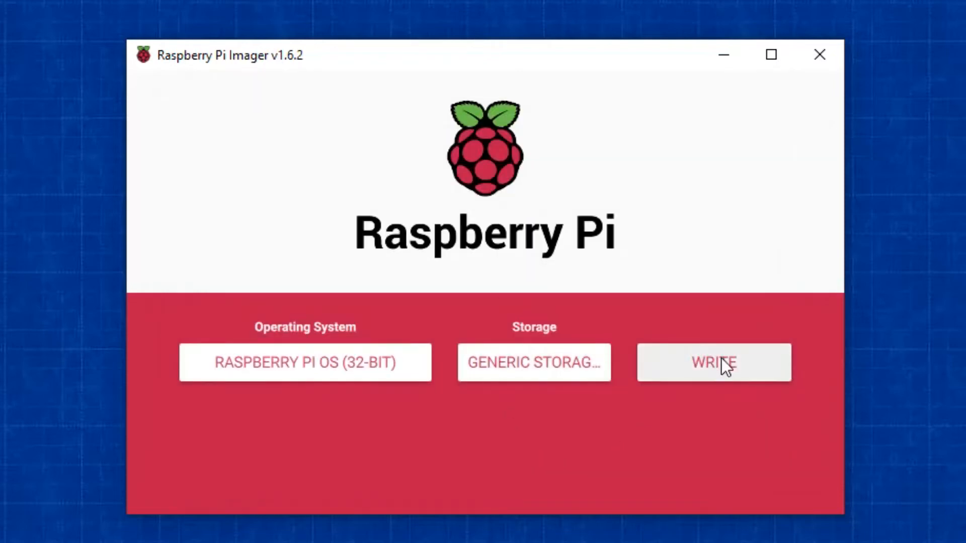
click(713, 363)
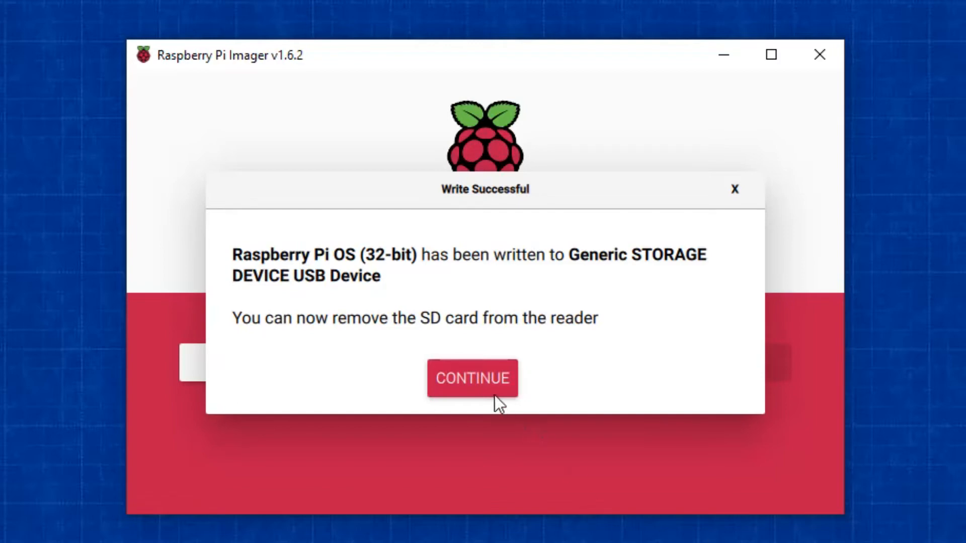
click(472, 377)
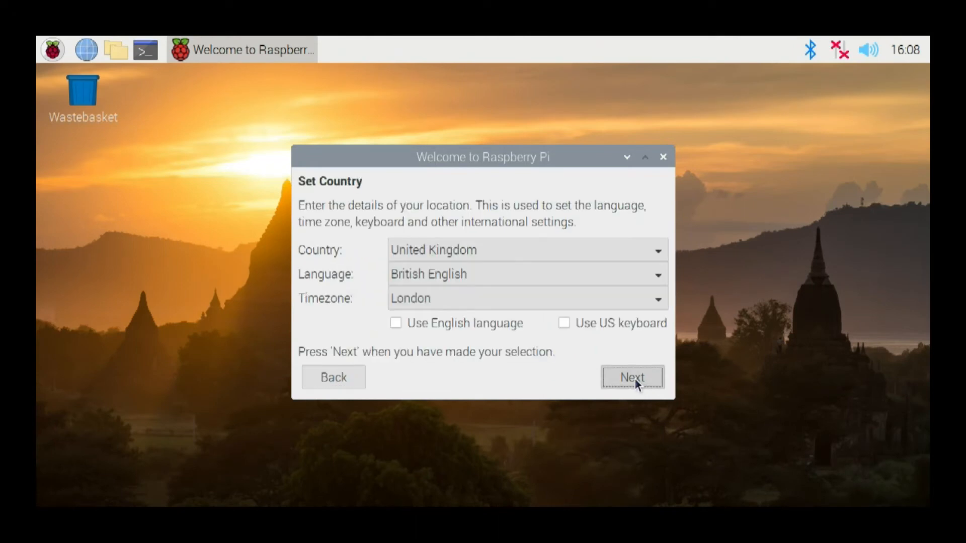
Set the country to United States and the timezone to Center
click(657, 251)
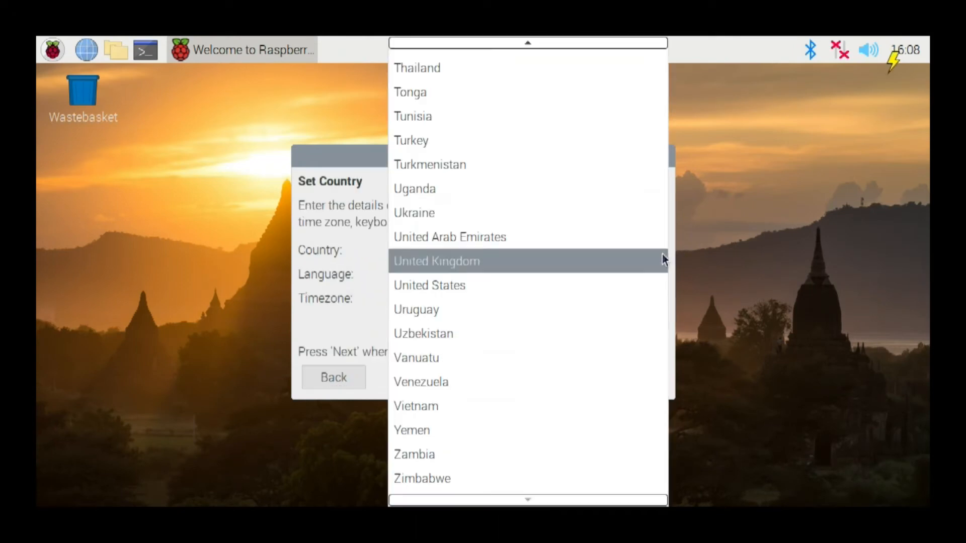
scroll(down, 3)
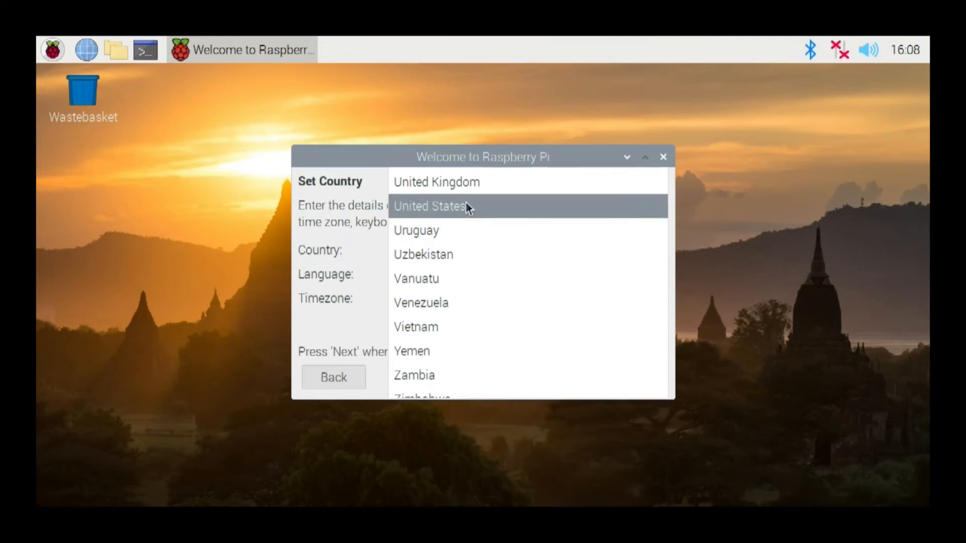
click(430, 206)
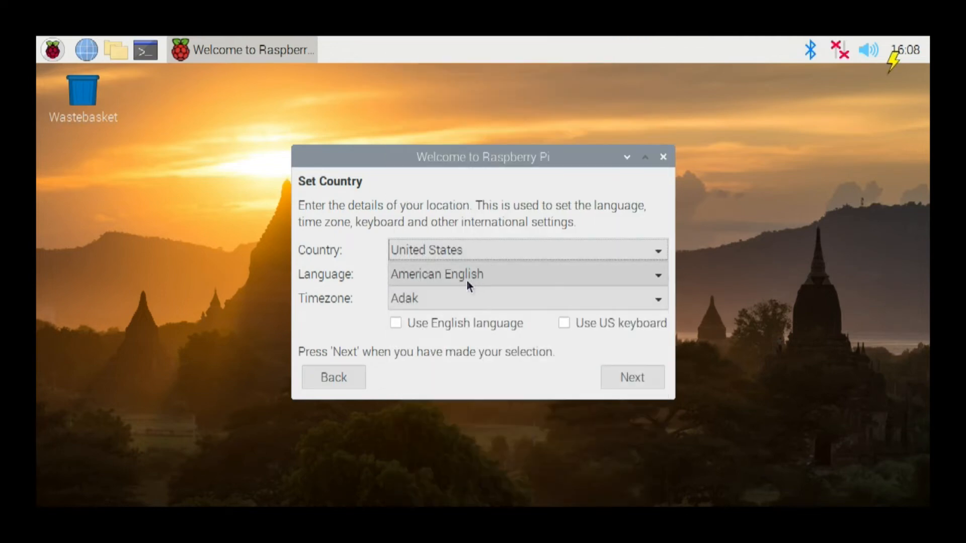
mouse_move(487, 274)
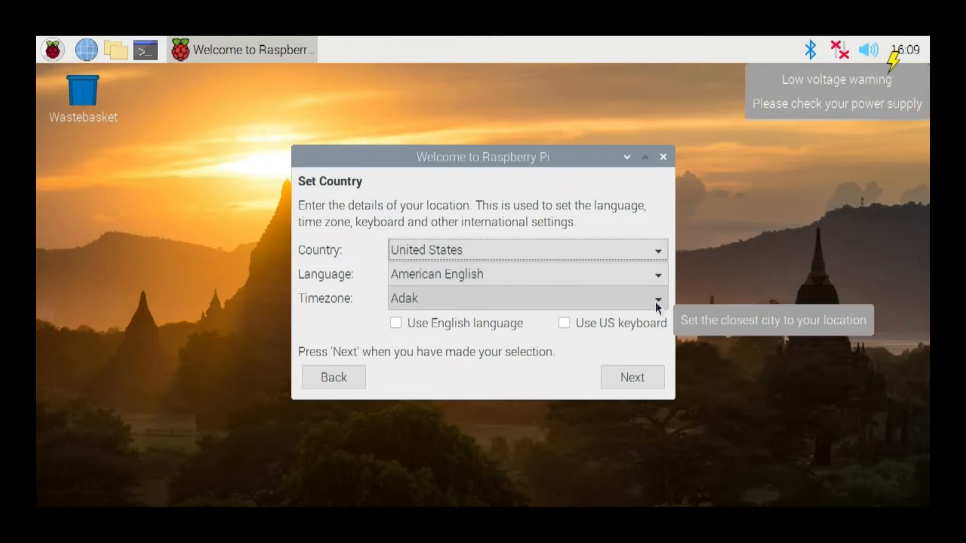
click(658, 298)
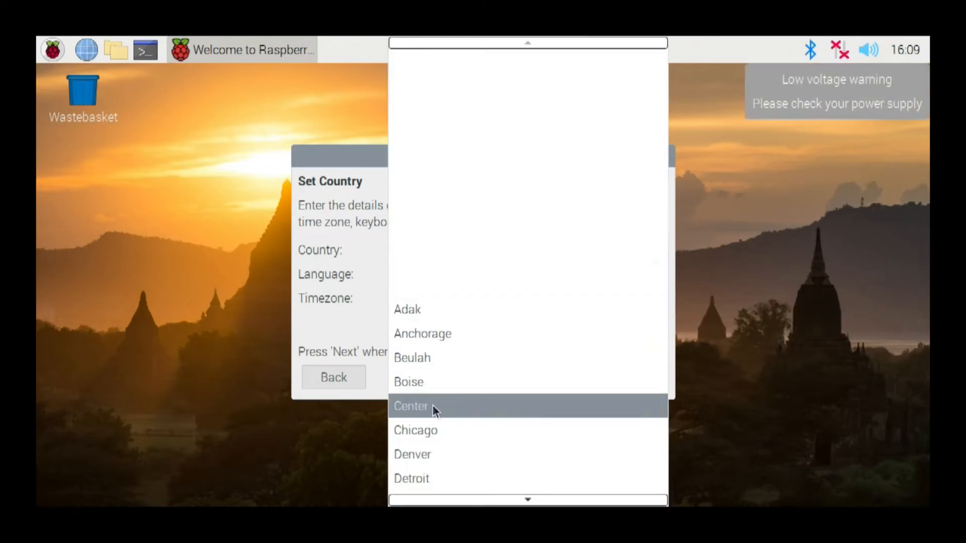
click(410, 405)
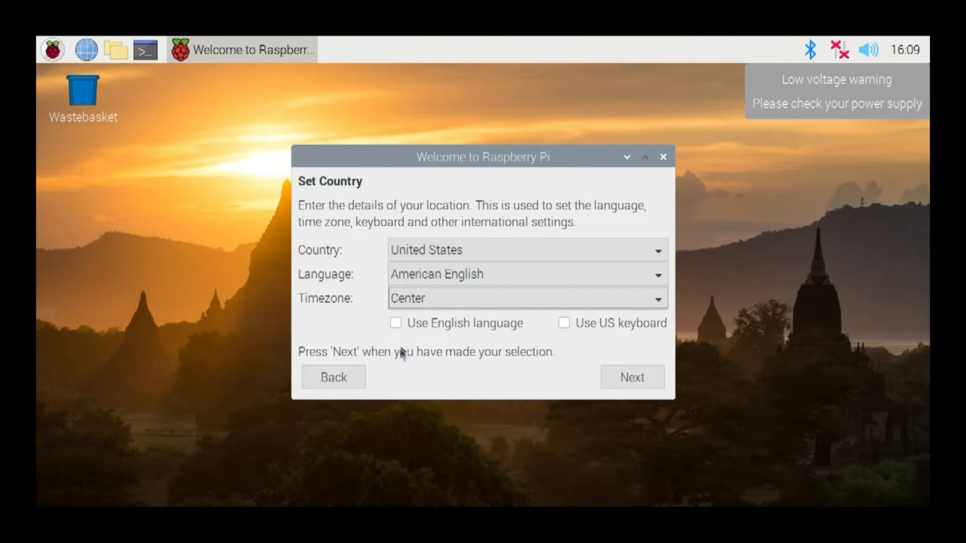
Enable English language and US keyboard layout, then apply the location settings
click(396, 322)
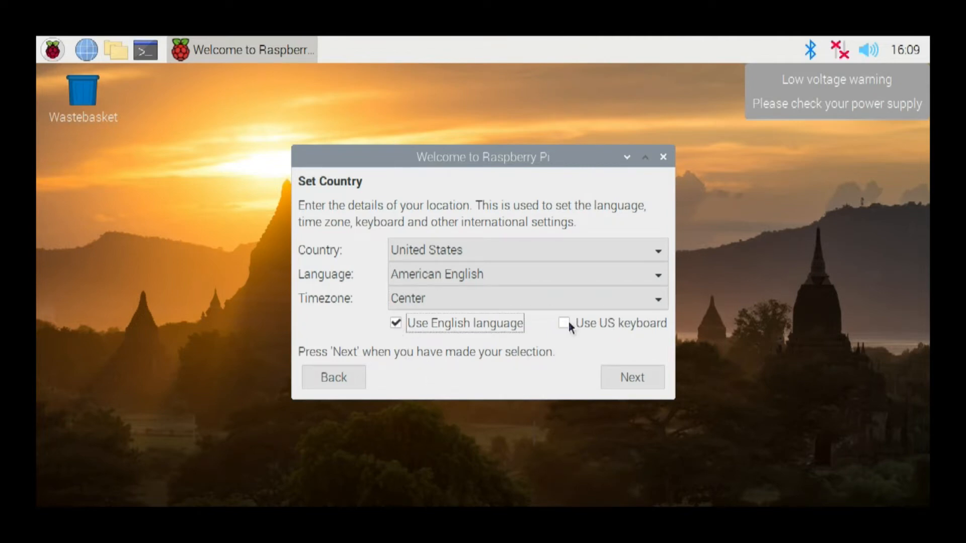
click(562, 323)
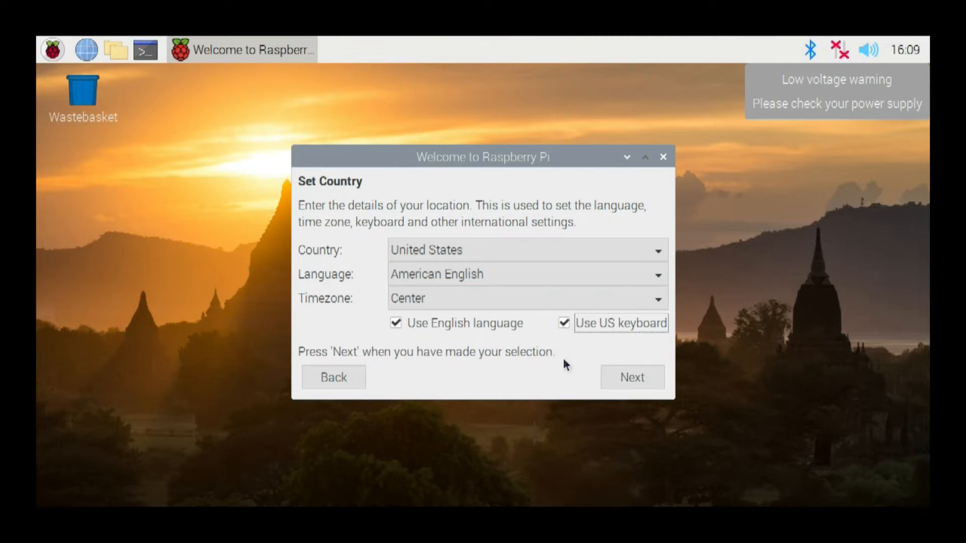
mouse_move(569, 369)
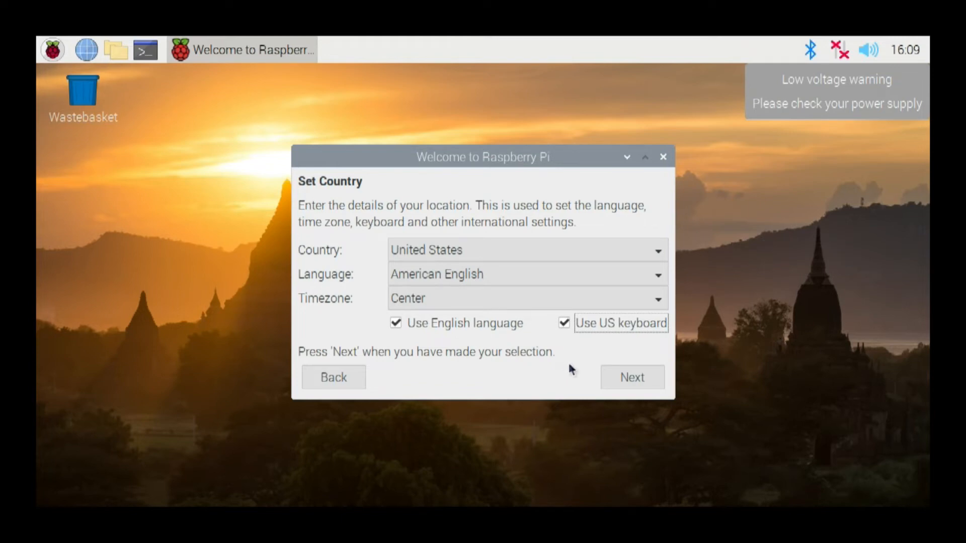
click(632, 377)
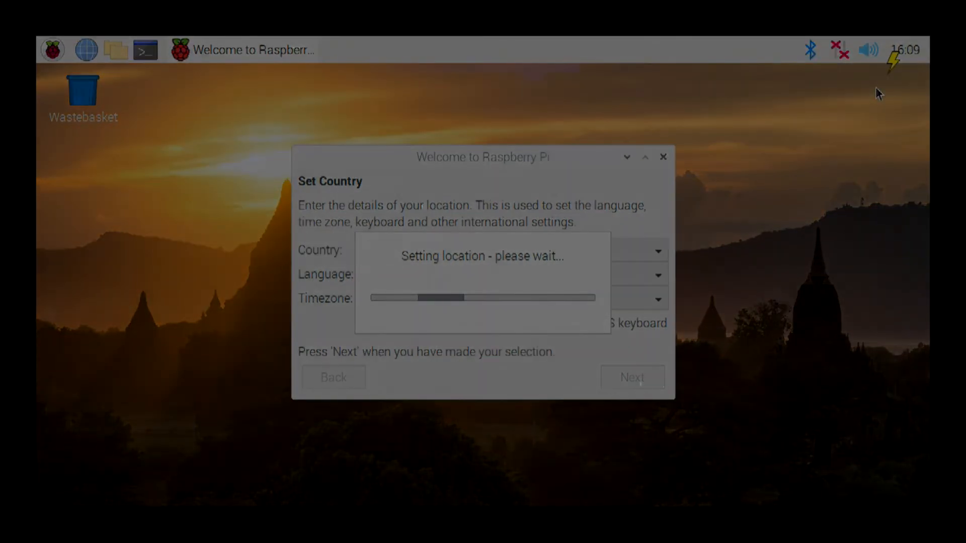
Enter and confirm a new password for the default pi account on the Change Password page
click(631, 377)
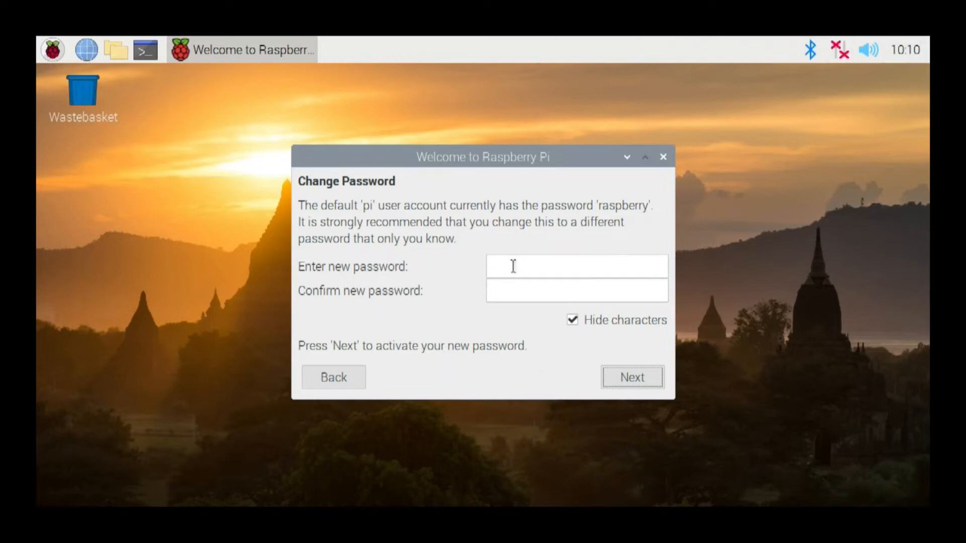
click(575, 266)
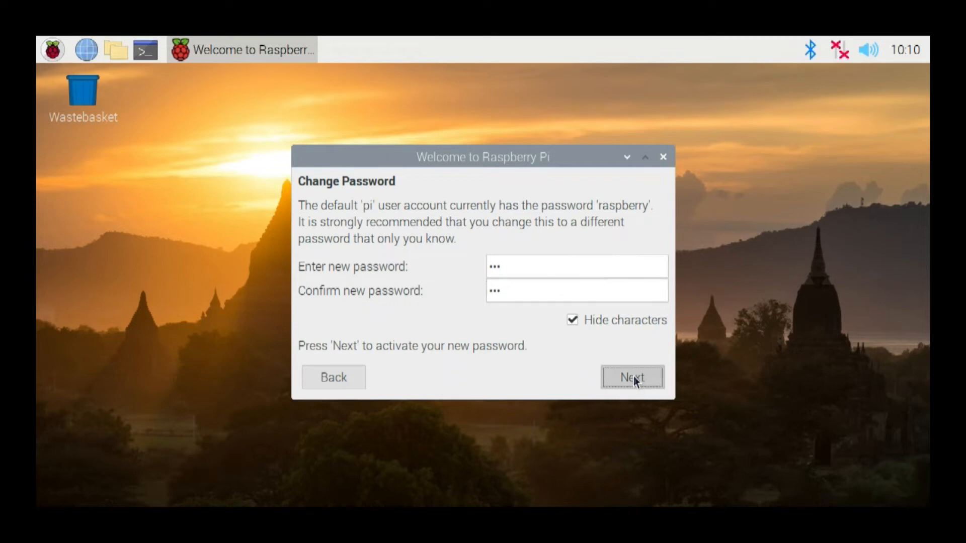
Save the new password and tick 'This screen shows a black border around the desktop'
click(632, 378)
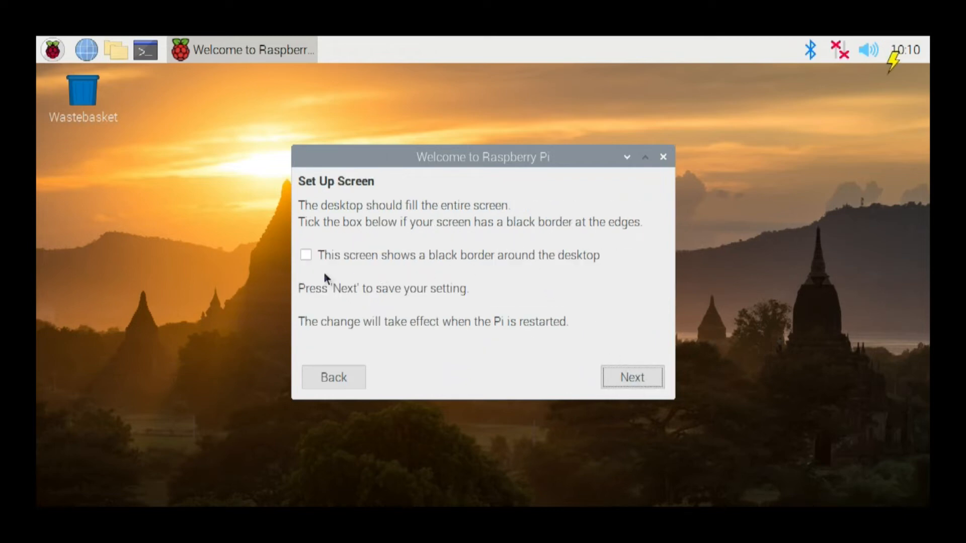
mouse_move(489, 137)
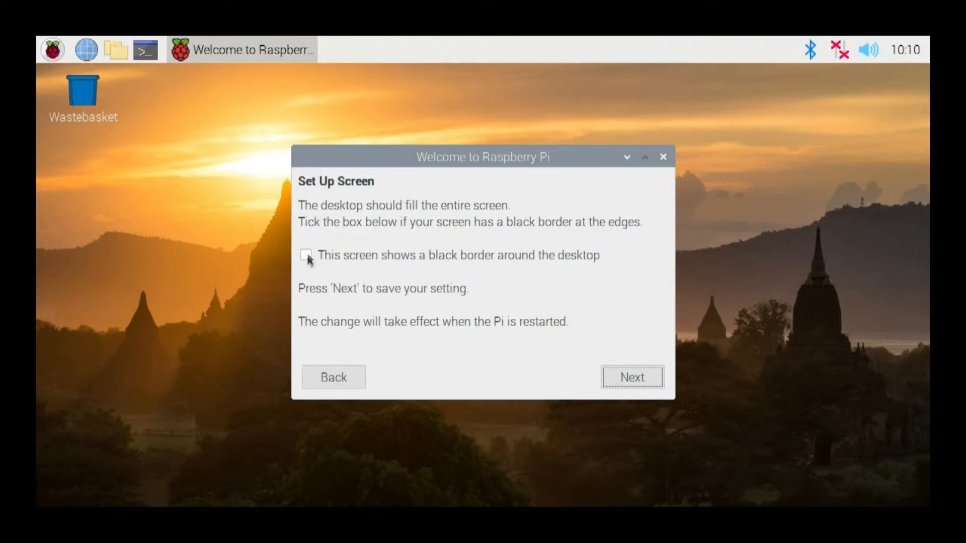
click(306, 255)
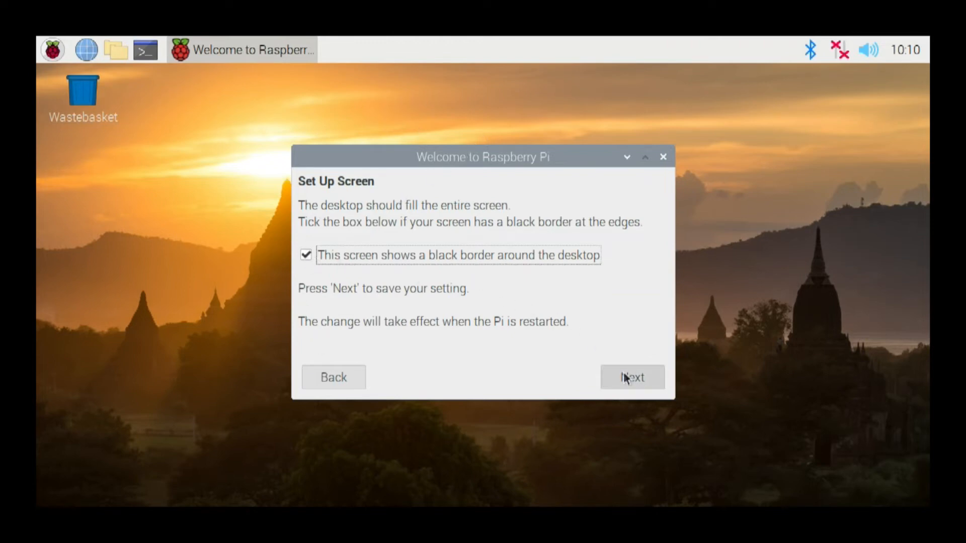
Save the screen setting and select the Rutherford-5G WiFi network from the list
click(632, 377)
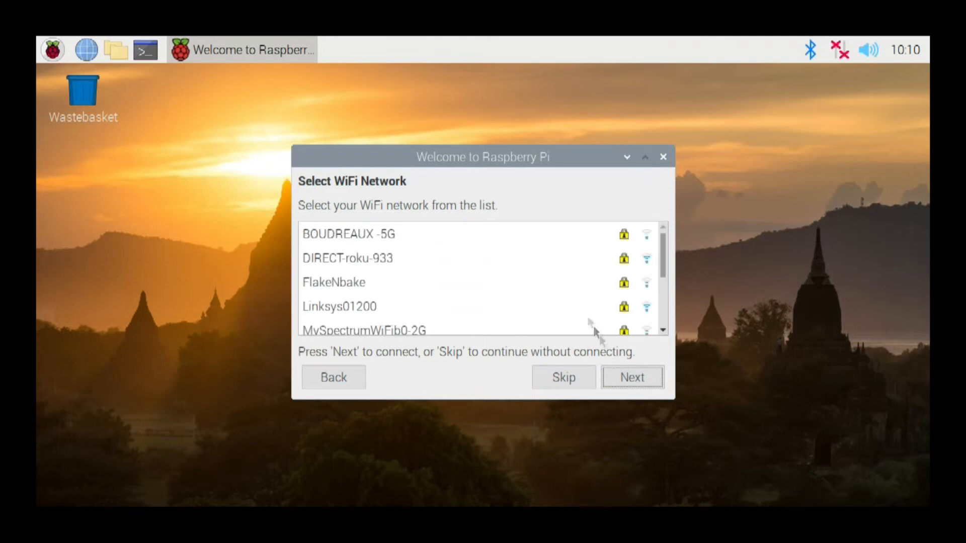
scroll(down, 3)
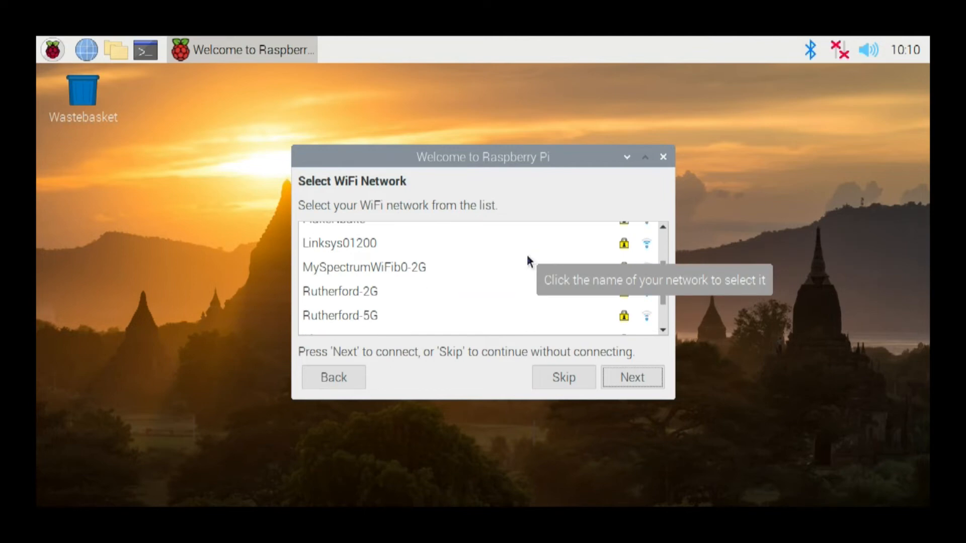
click(339, 315)
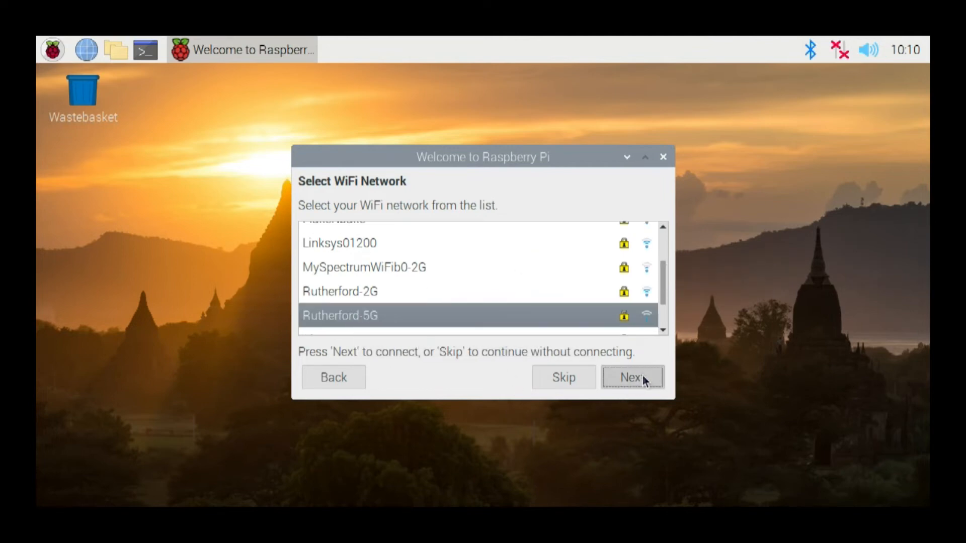
Enter the Rutherford-5G WiFi password and connect to the network
click(632, 377)
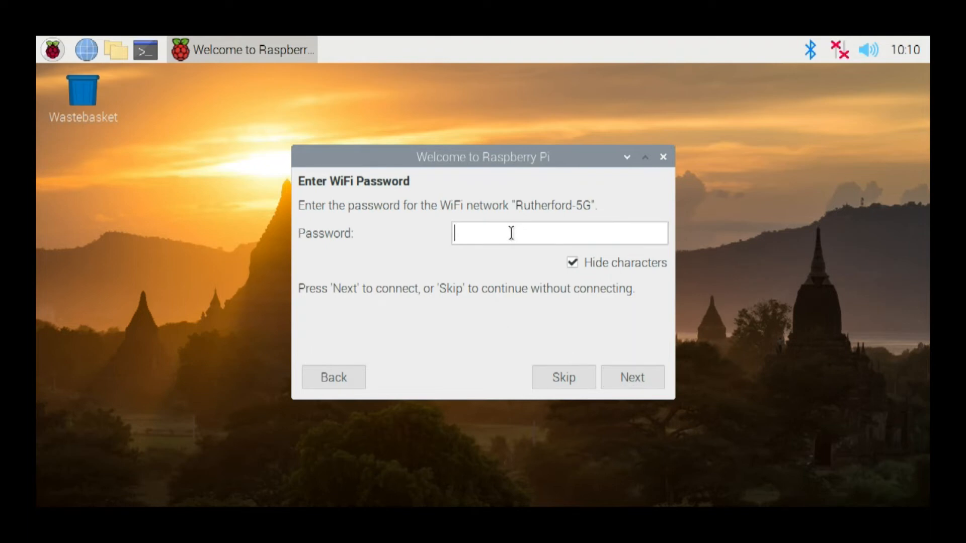
text(••)
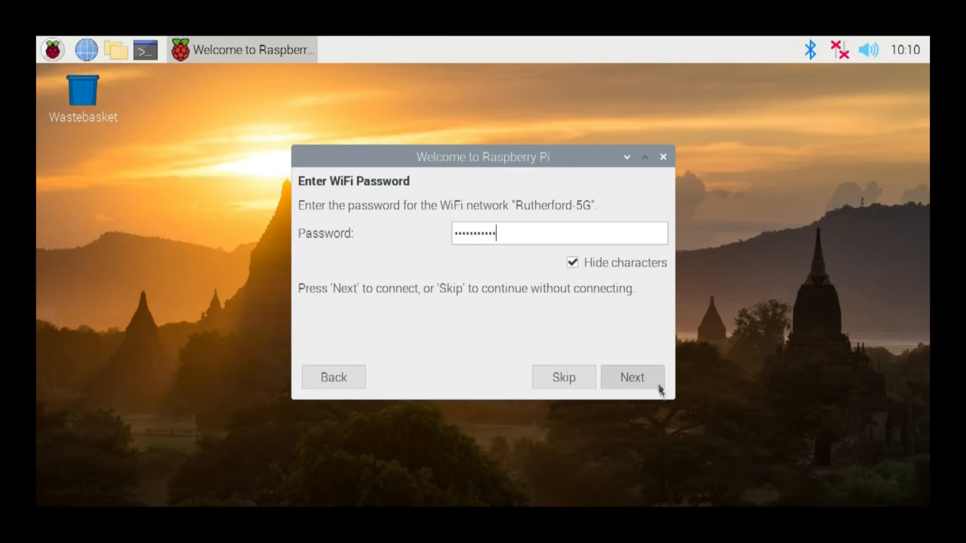
click(632, 378)
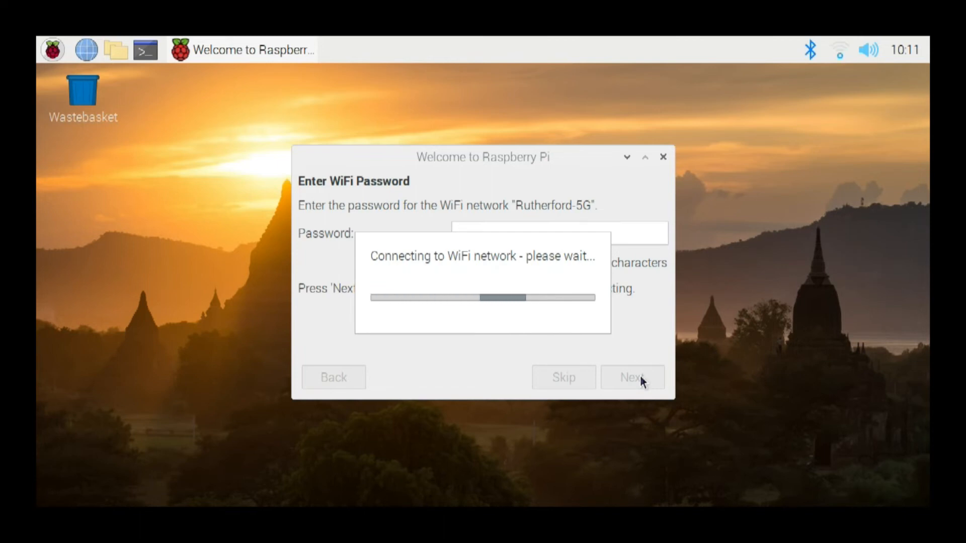
Start checking for and installing operating system and application updates
click(630, 377)
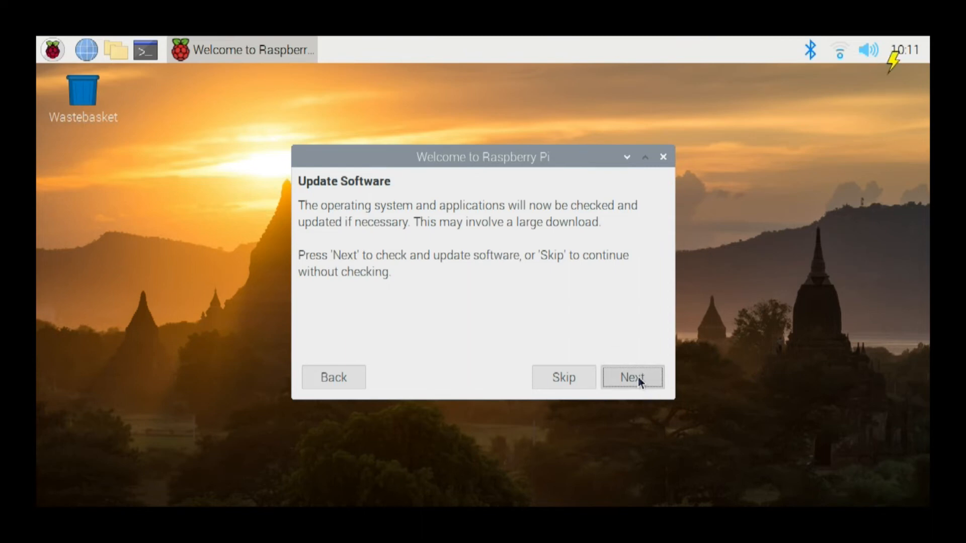
click(632, 377)
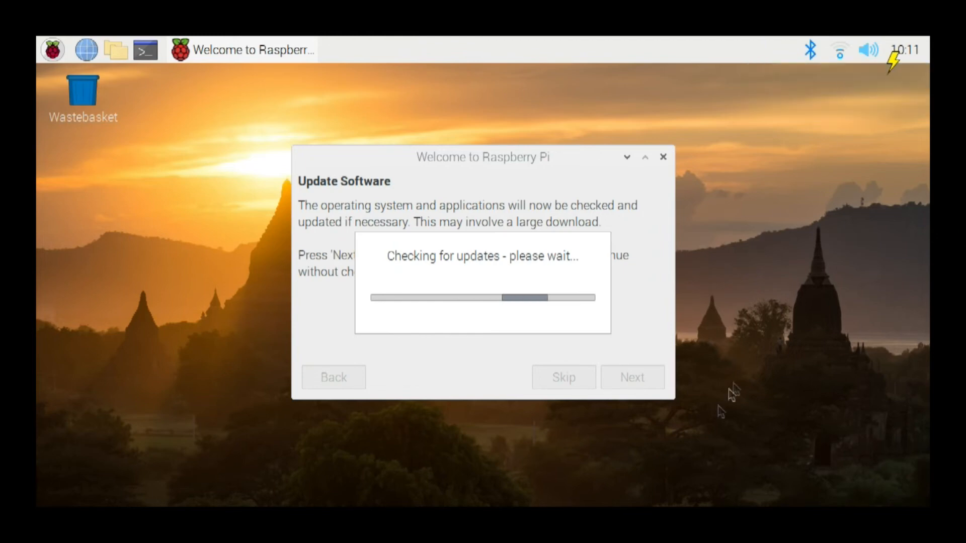
mouse_move(619, 442)
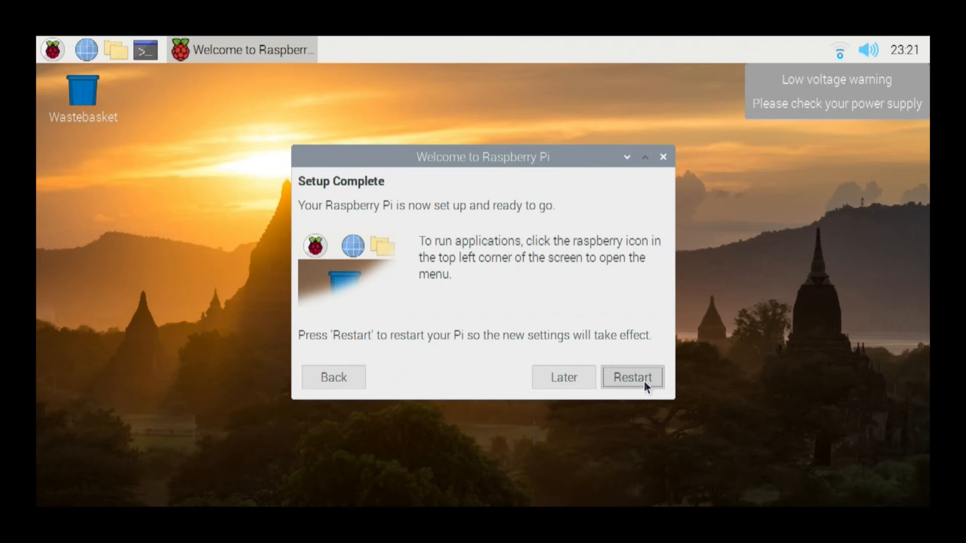
mouse_move(644, 385)
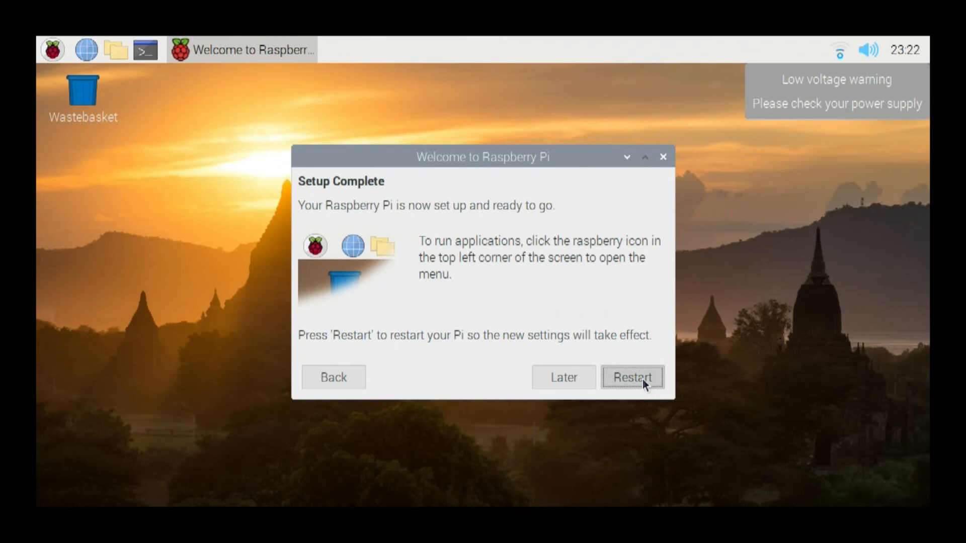
Restart the Pi from the Setup Complete page so the new settings take effect
click(632, 377)
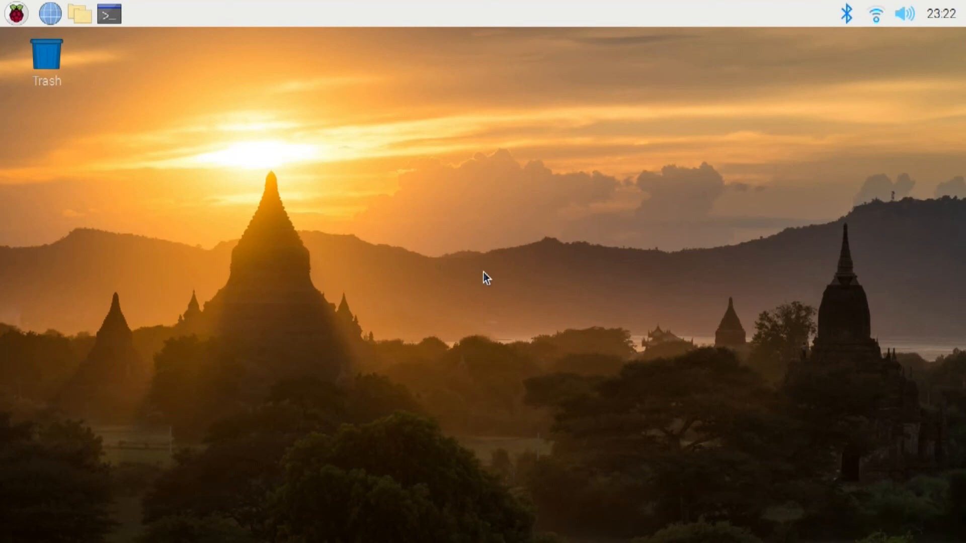
click(18, 13)
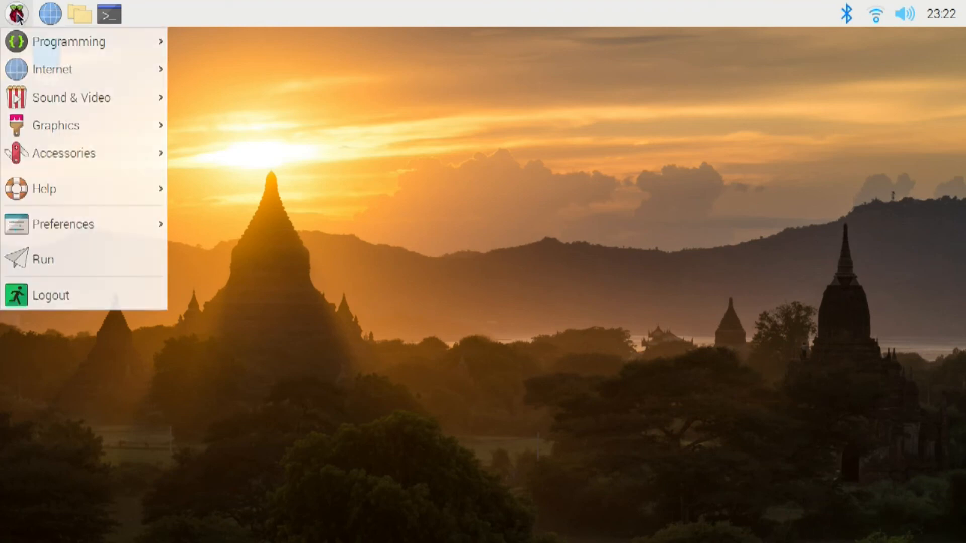
mouse_move(69, 41)
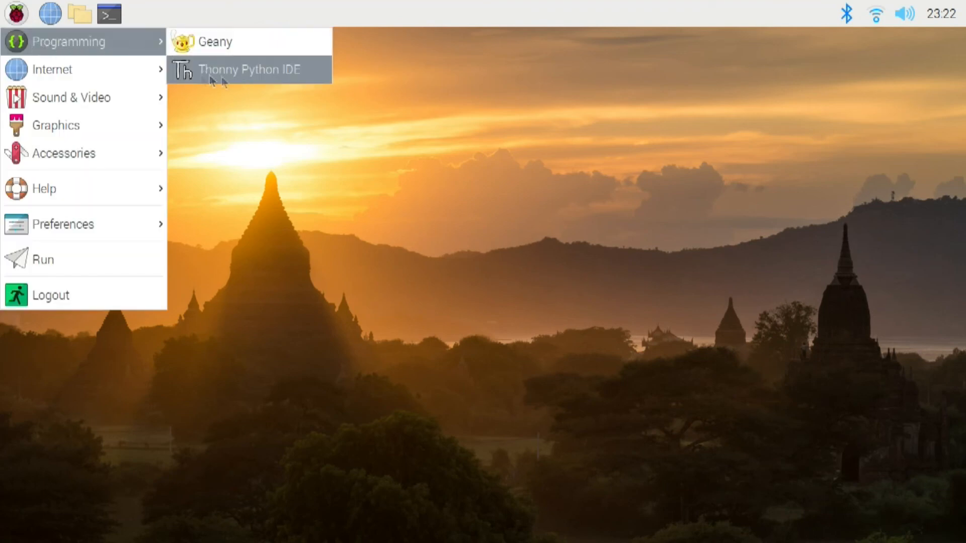
mouse_move(250, 78)
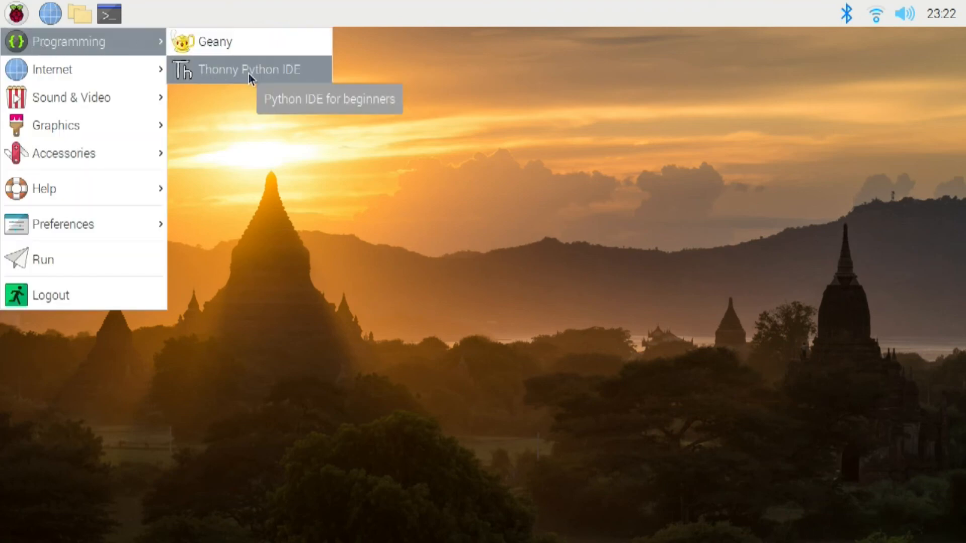
click(247, 70)
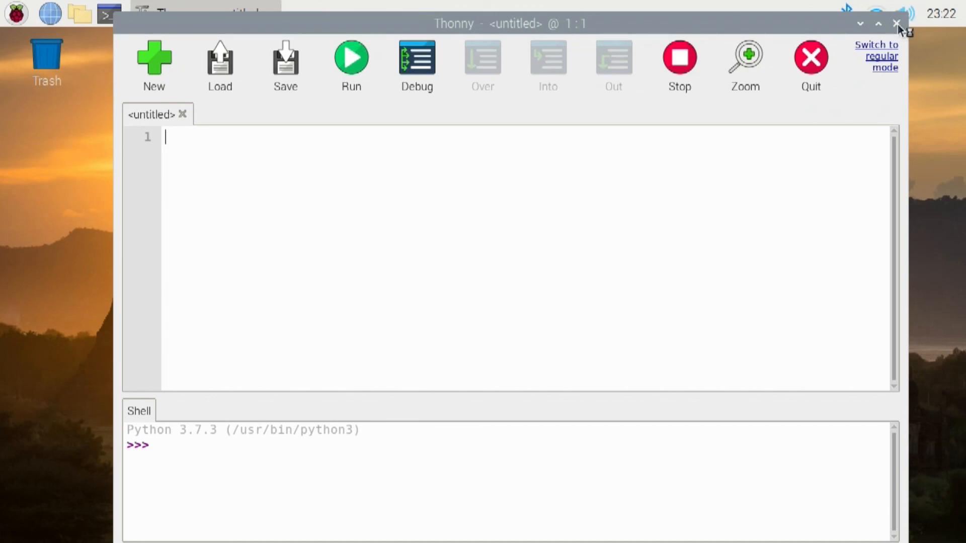
click(896, 23)
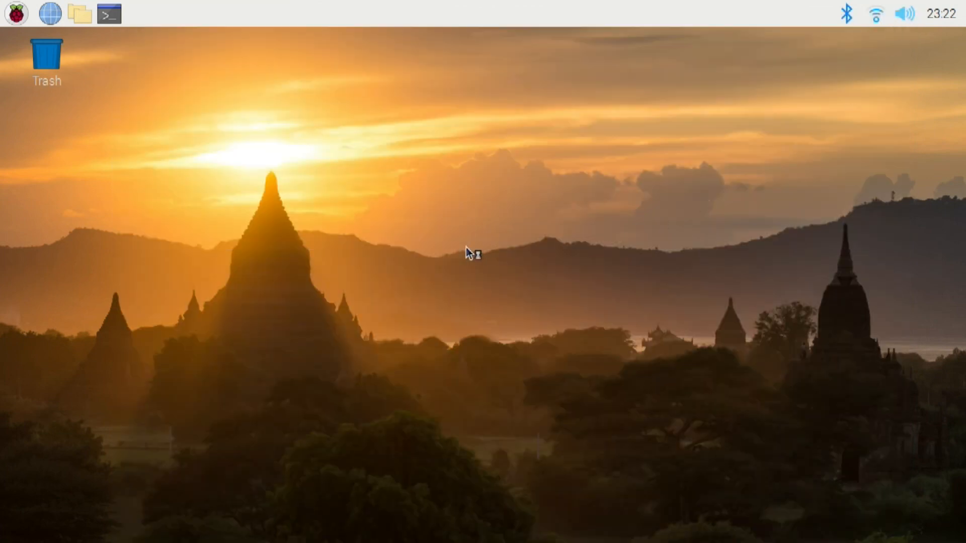